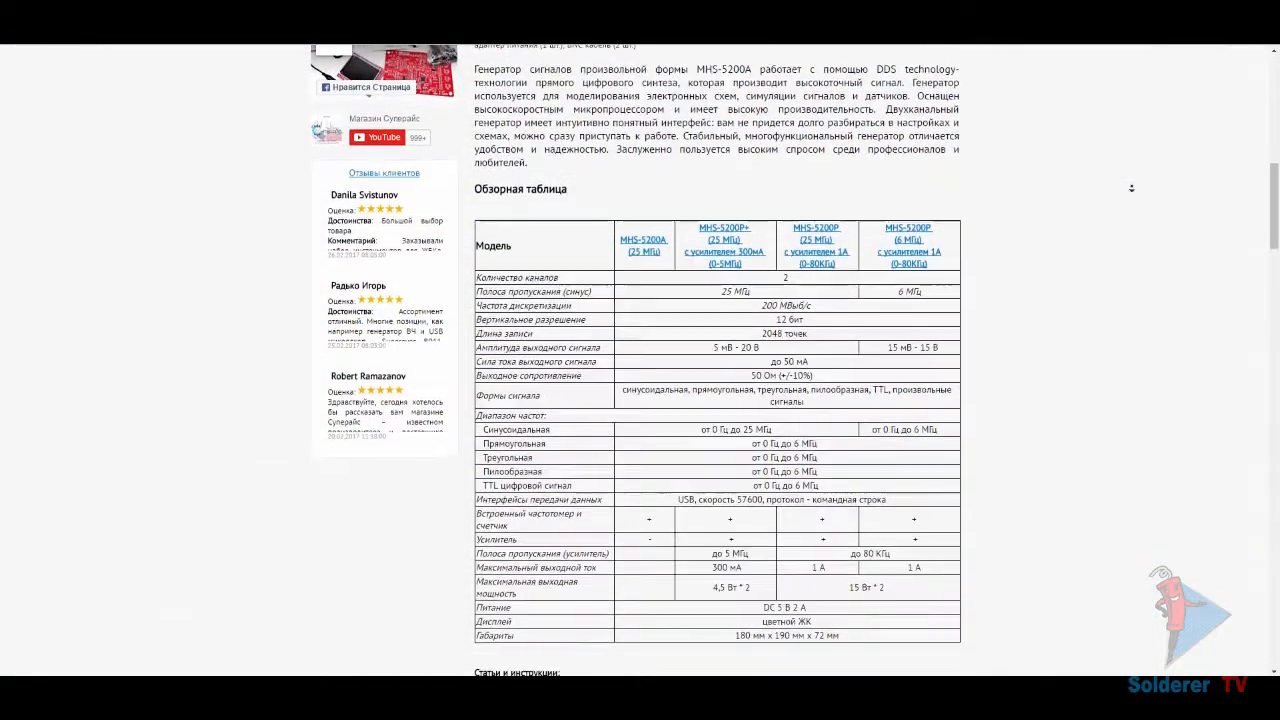
Step: Scroll the store page to the MHS-5200A photos and 5,290-rouble price
scroll(down, 3)
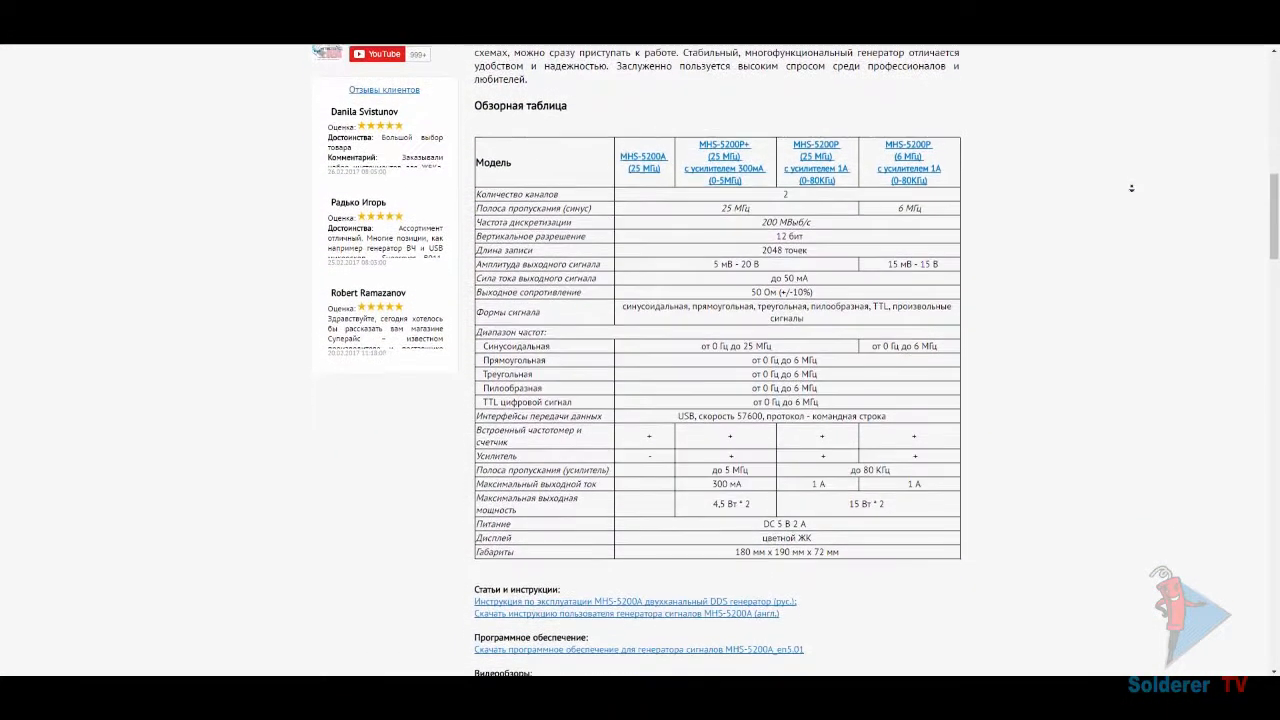
scroll(down, 3)
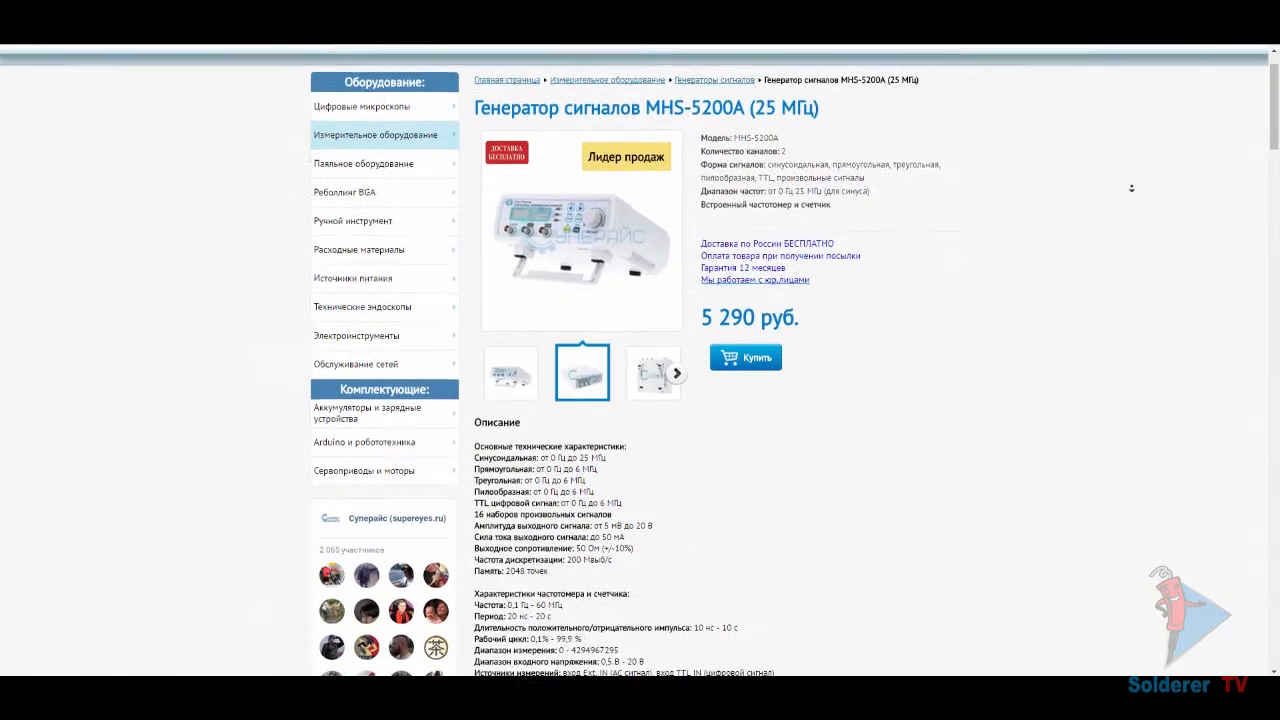
Step: Scroll past the MHS-5200A description and specifications to the model comparison table
scroll(down, 3)
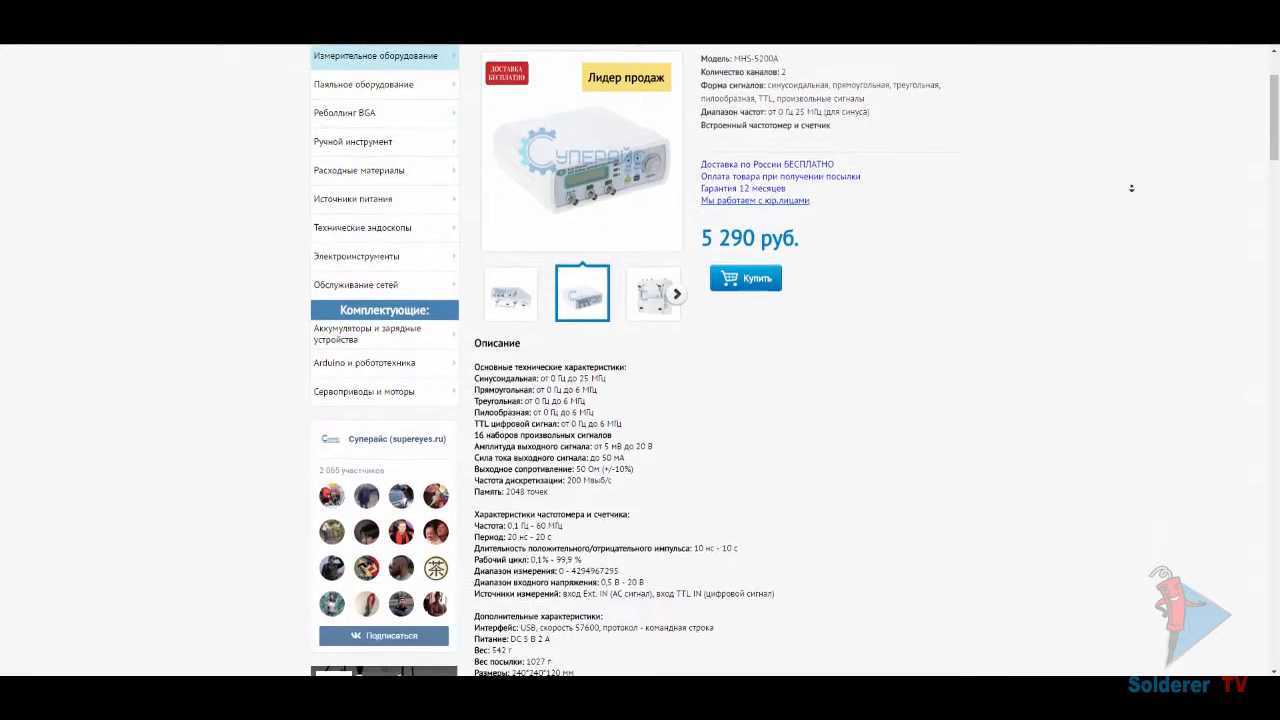
scroll(down, 3)
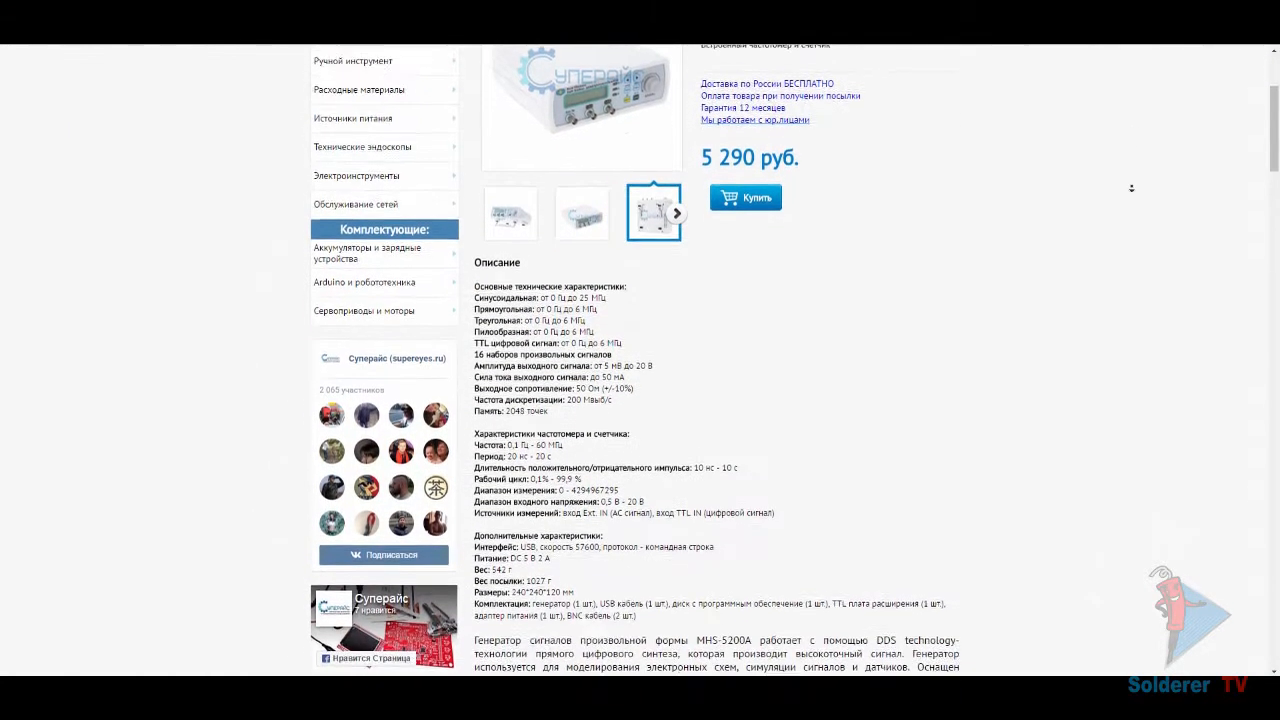
scroll(down, 3)
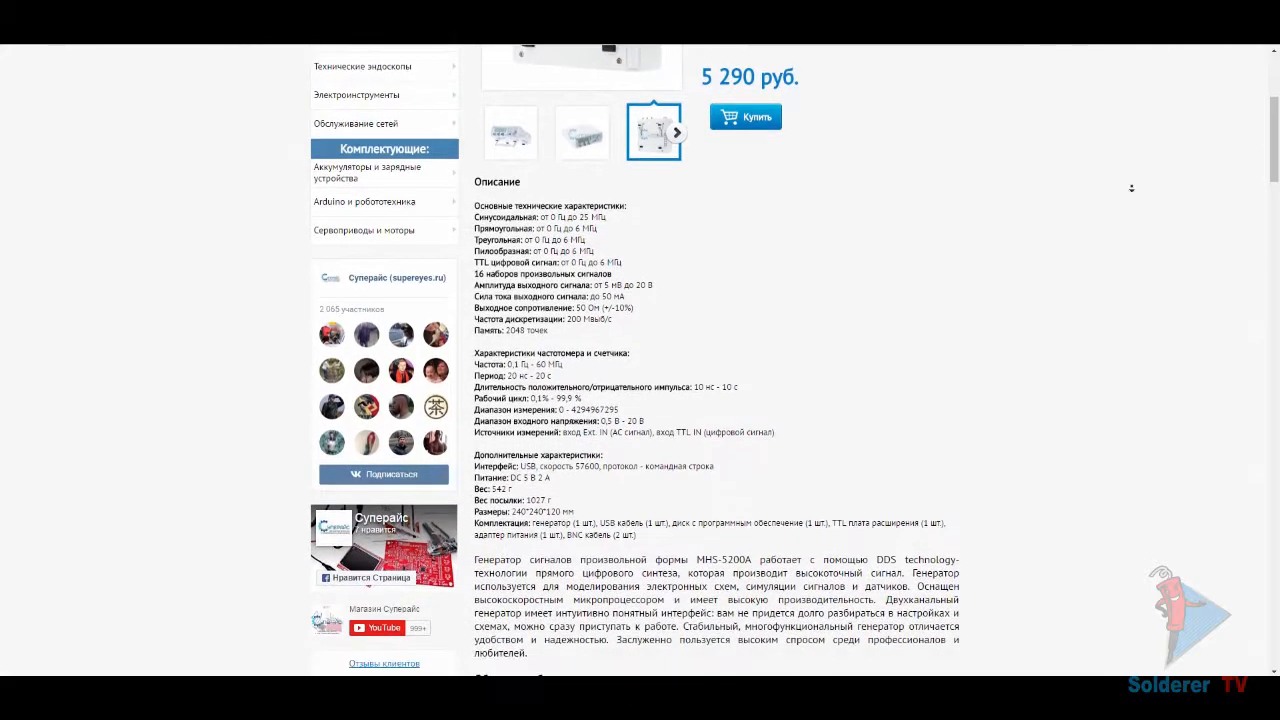
scroll(down, 3)
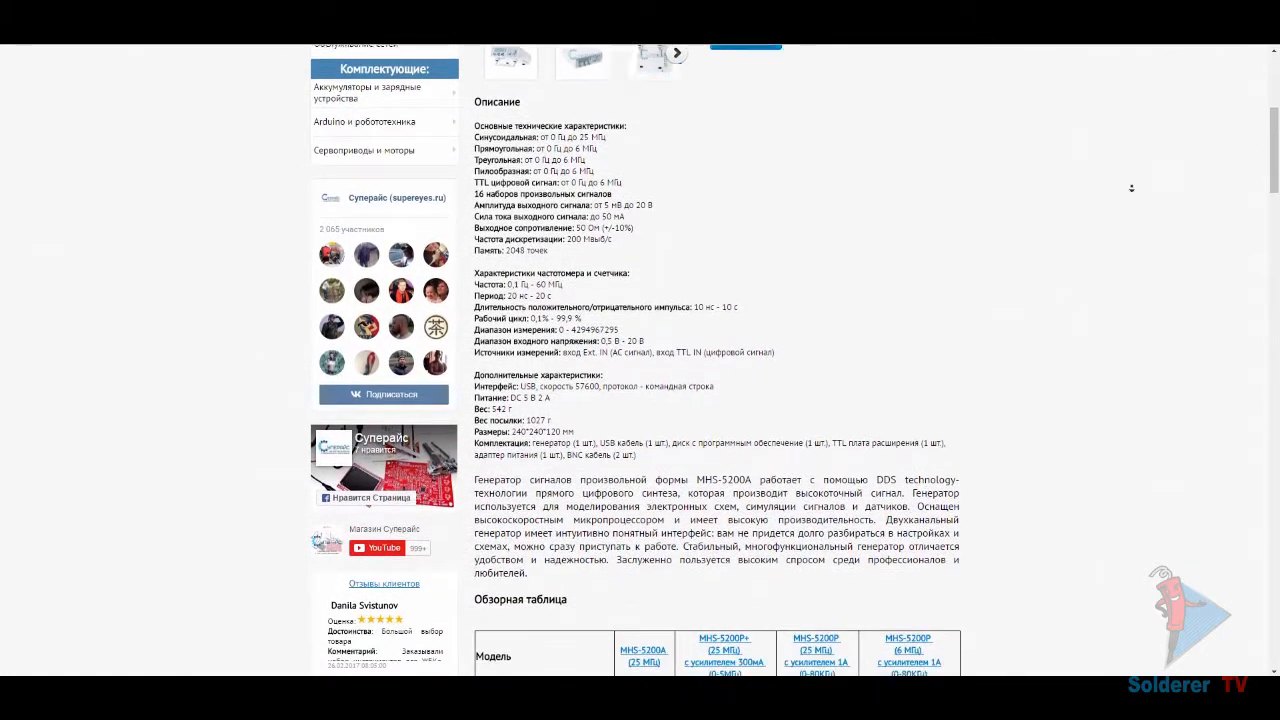
scroll(down, 3)
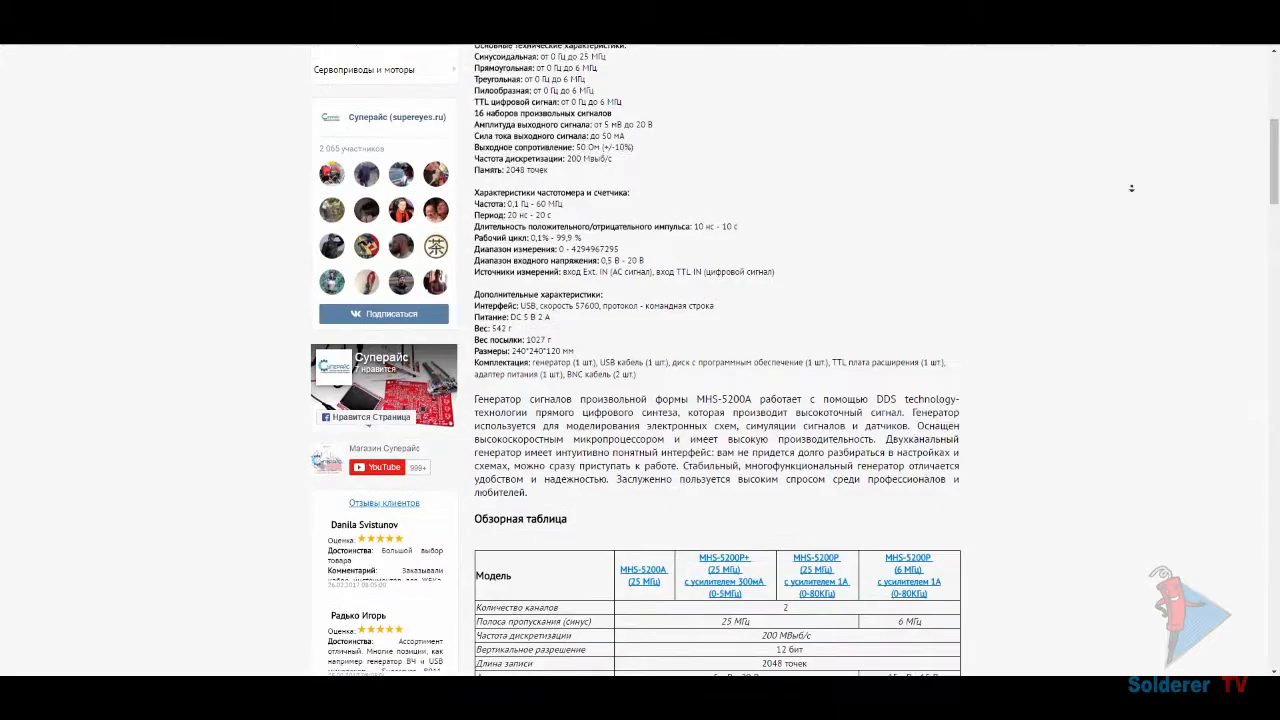
scroll(down, 3)
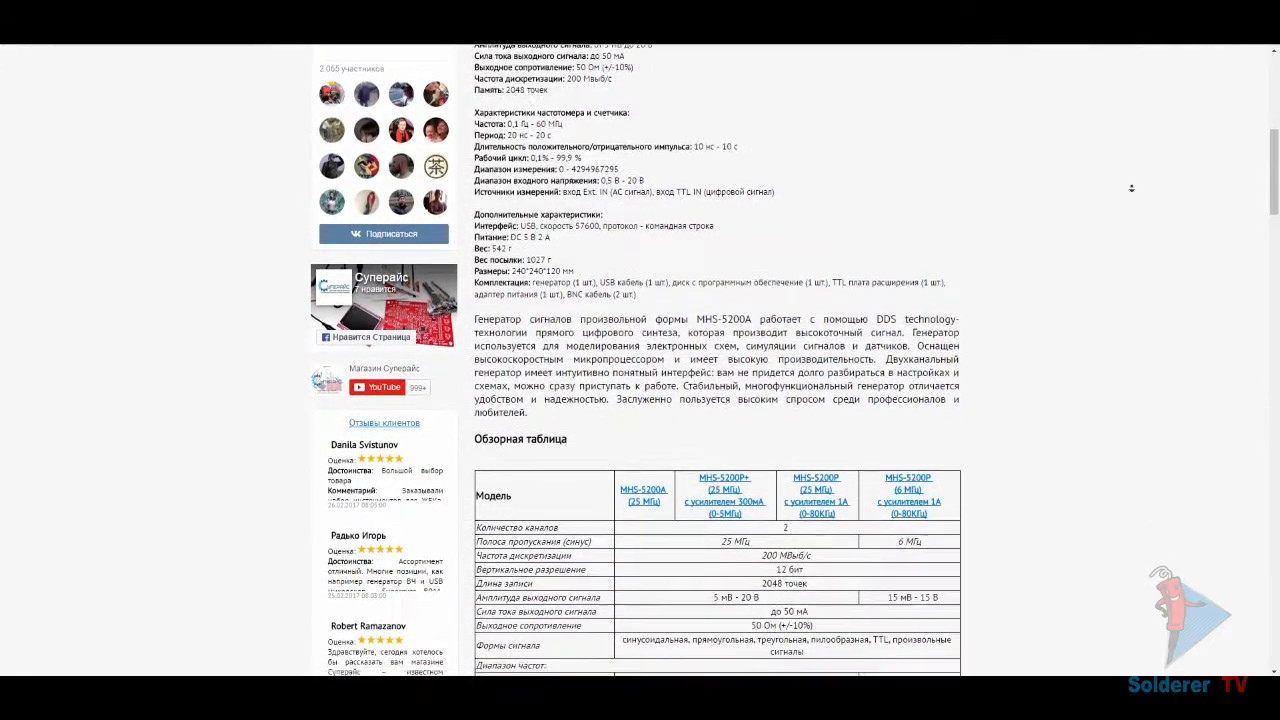
scroll(down, 3)
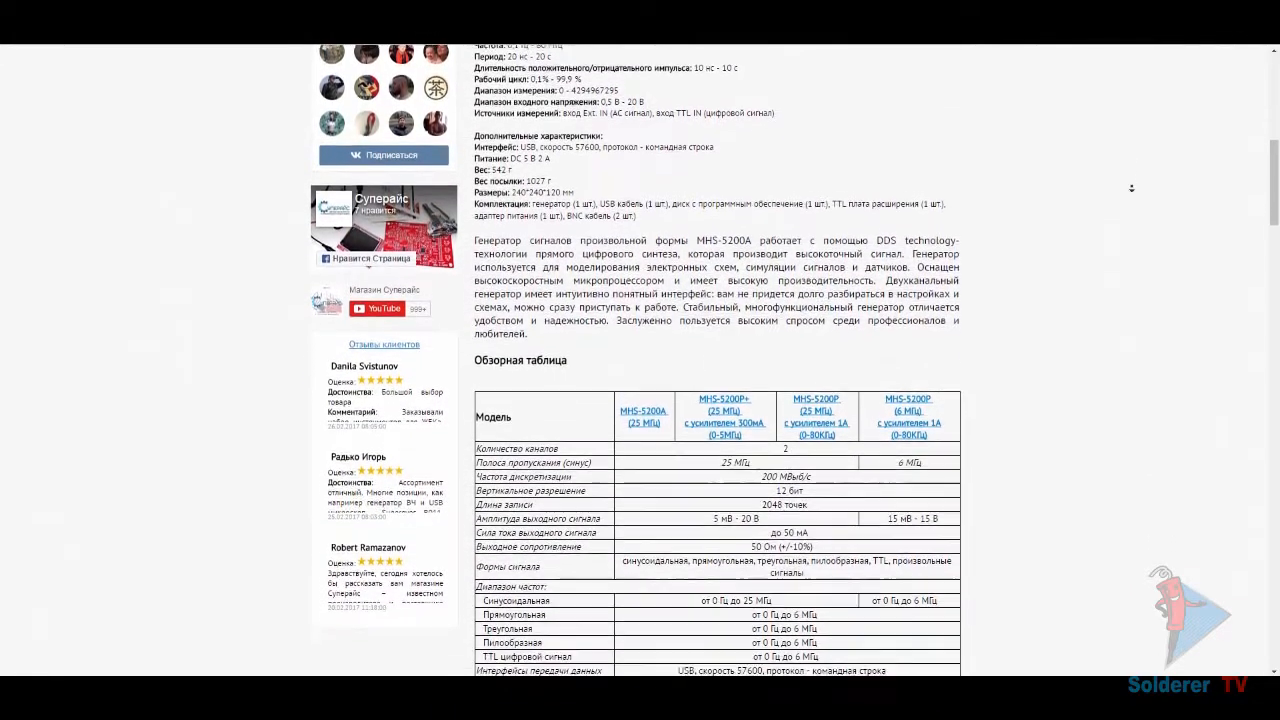
scroll(down, 3)
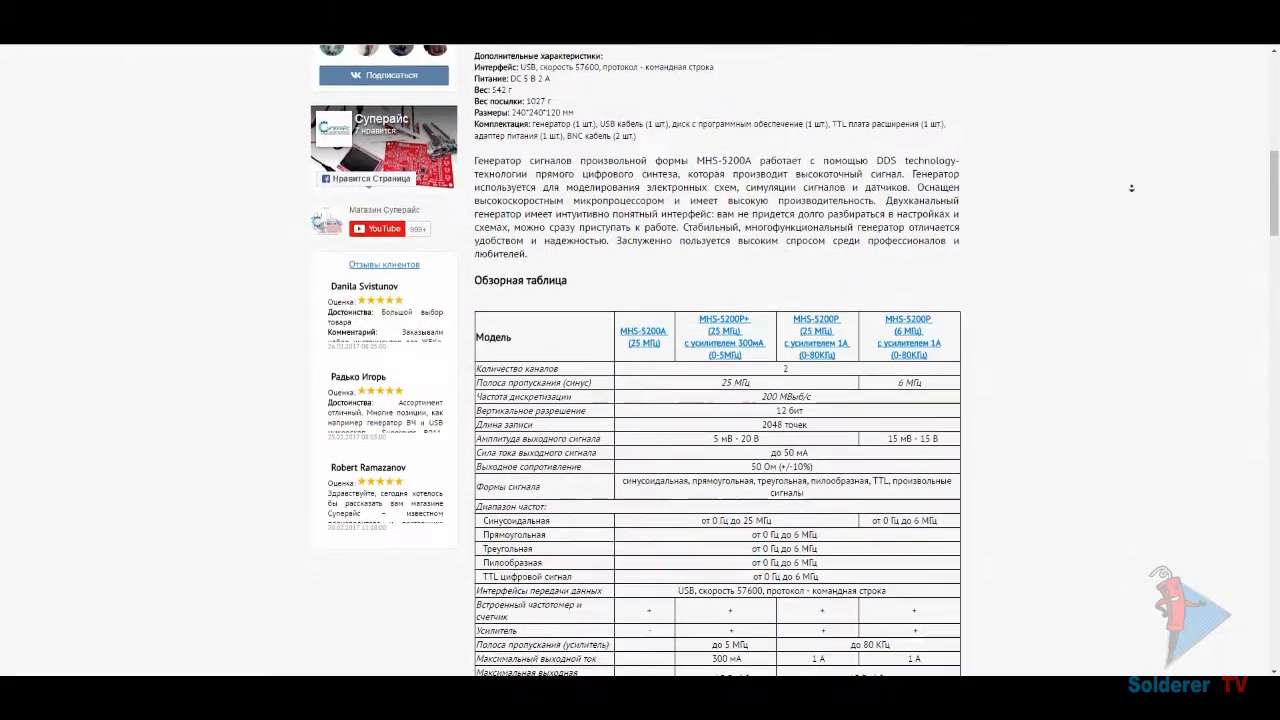
scroll(down, 3)
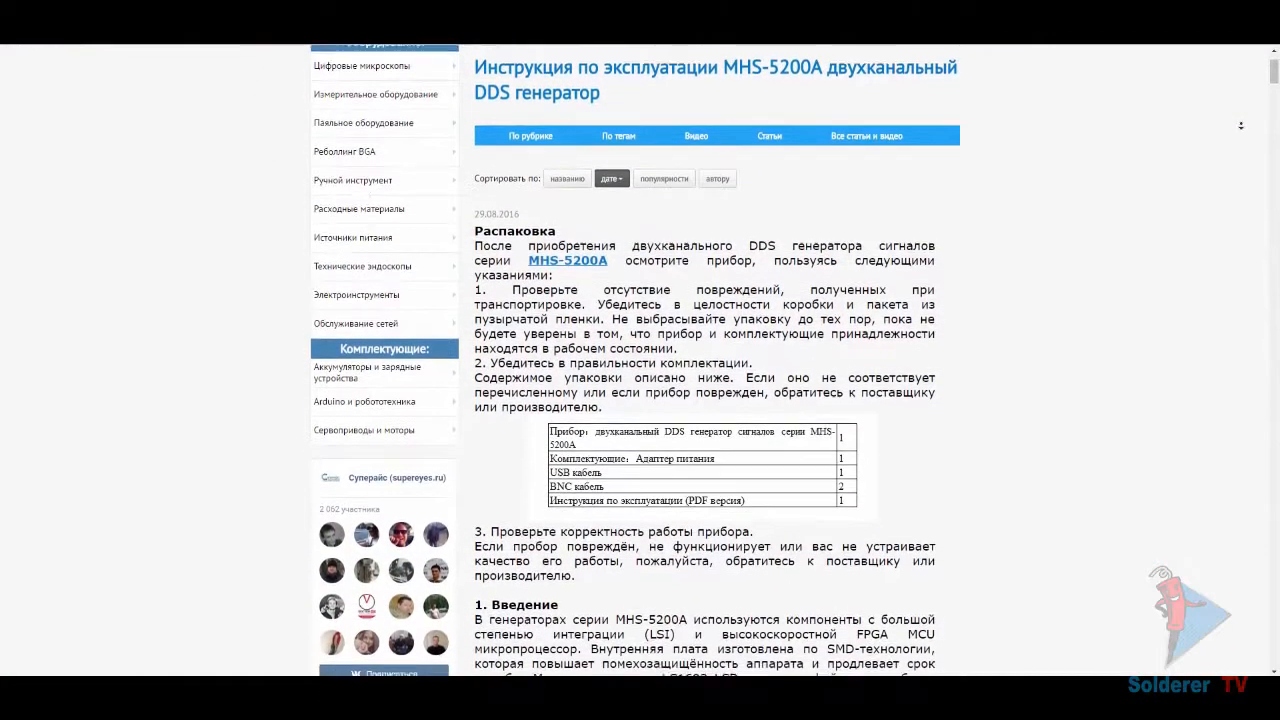
Step: Scroll past the unpacking checklist to the manual's Introduction, product photo and model range
scroll(down, 3)
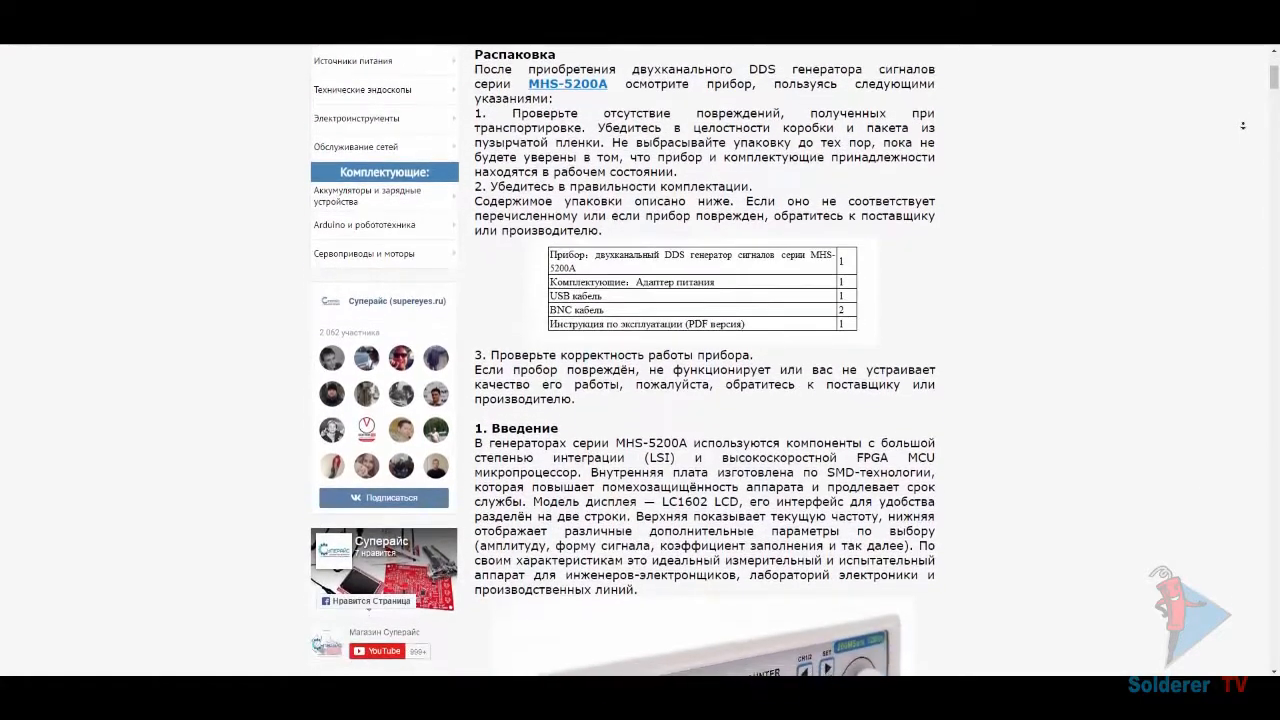
scroll(down, 3)
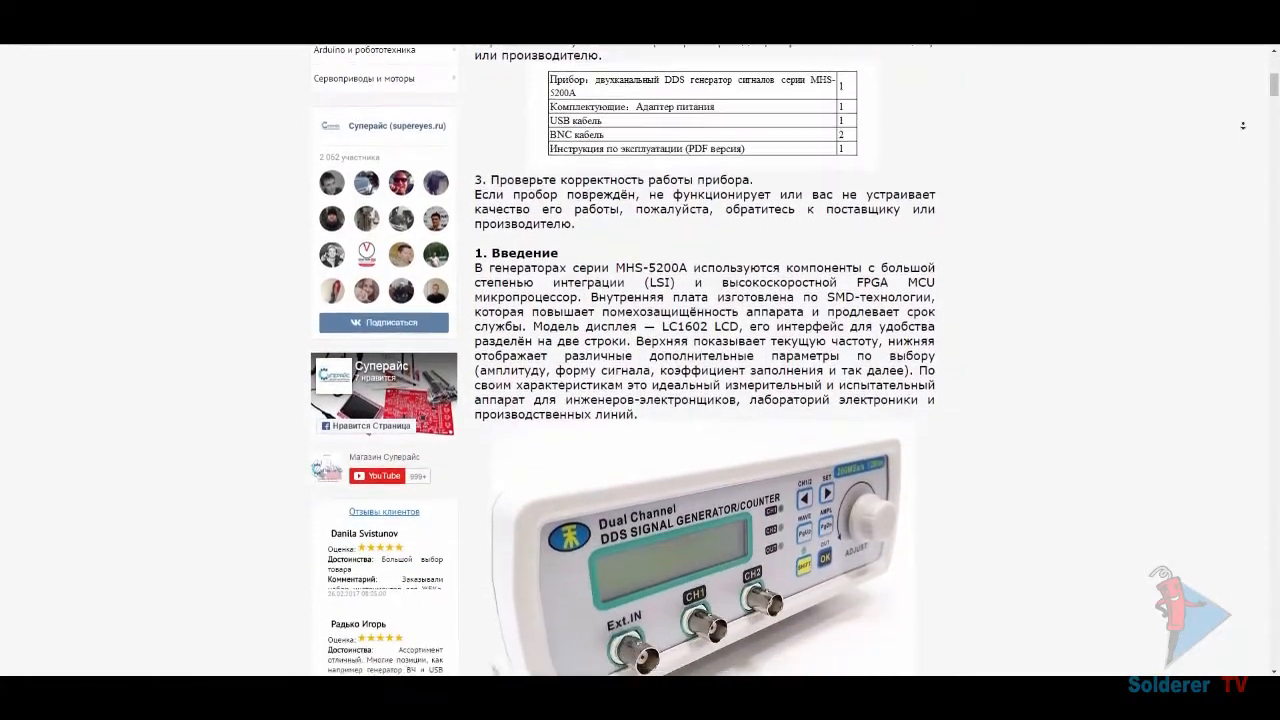
scroll(down, 3)
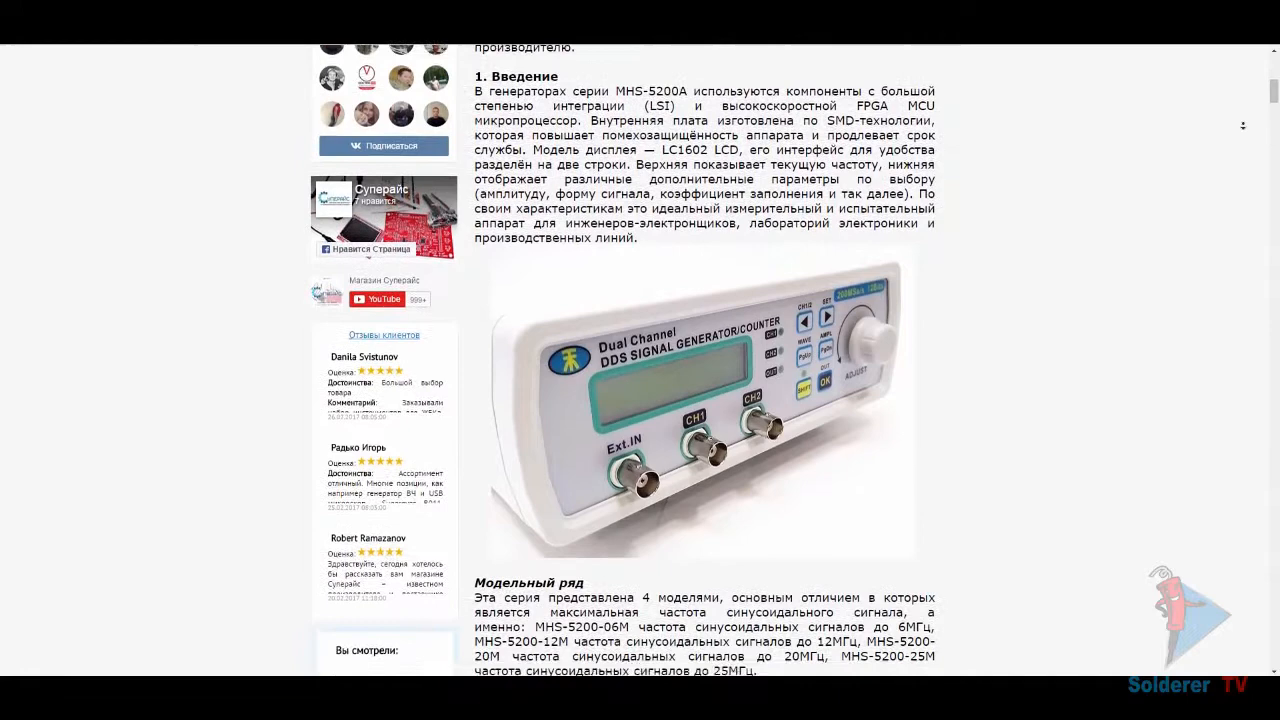
scroll(down, 3)
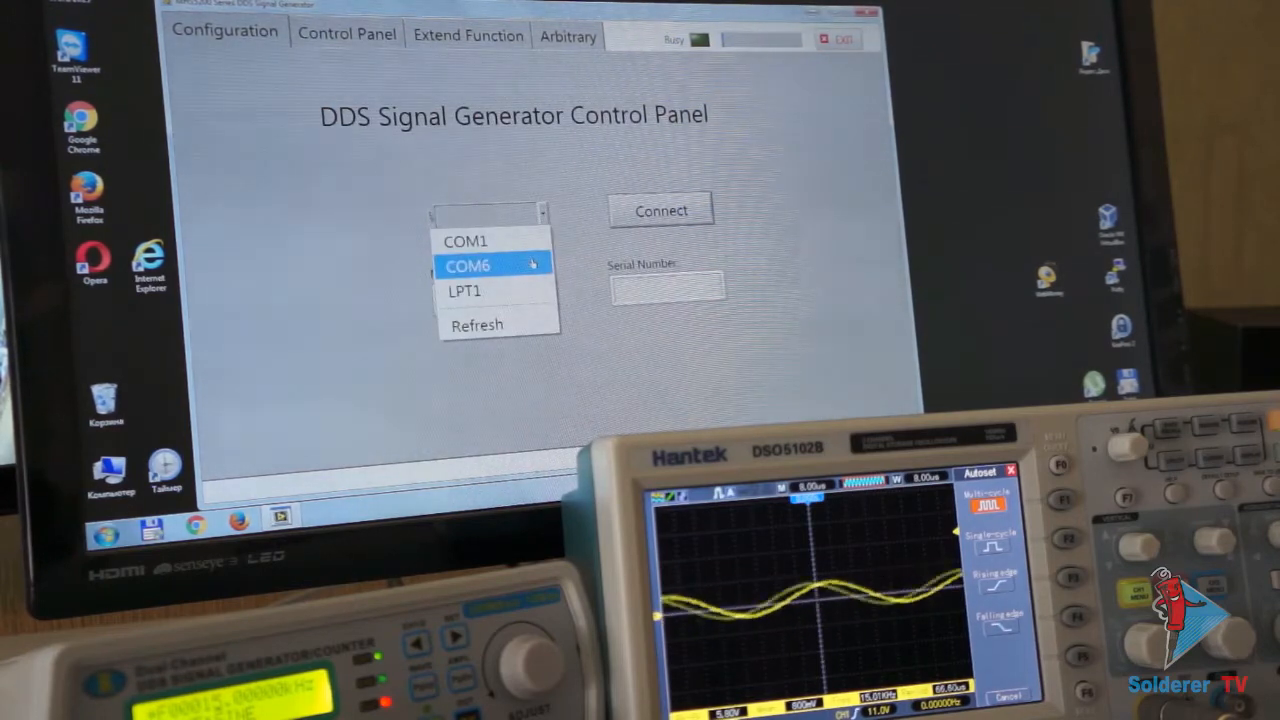
Step: Select COM6 as the port and connect, identifying model MHS-5225A, serial 5040000
click(479, 265)
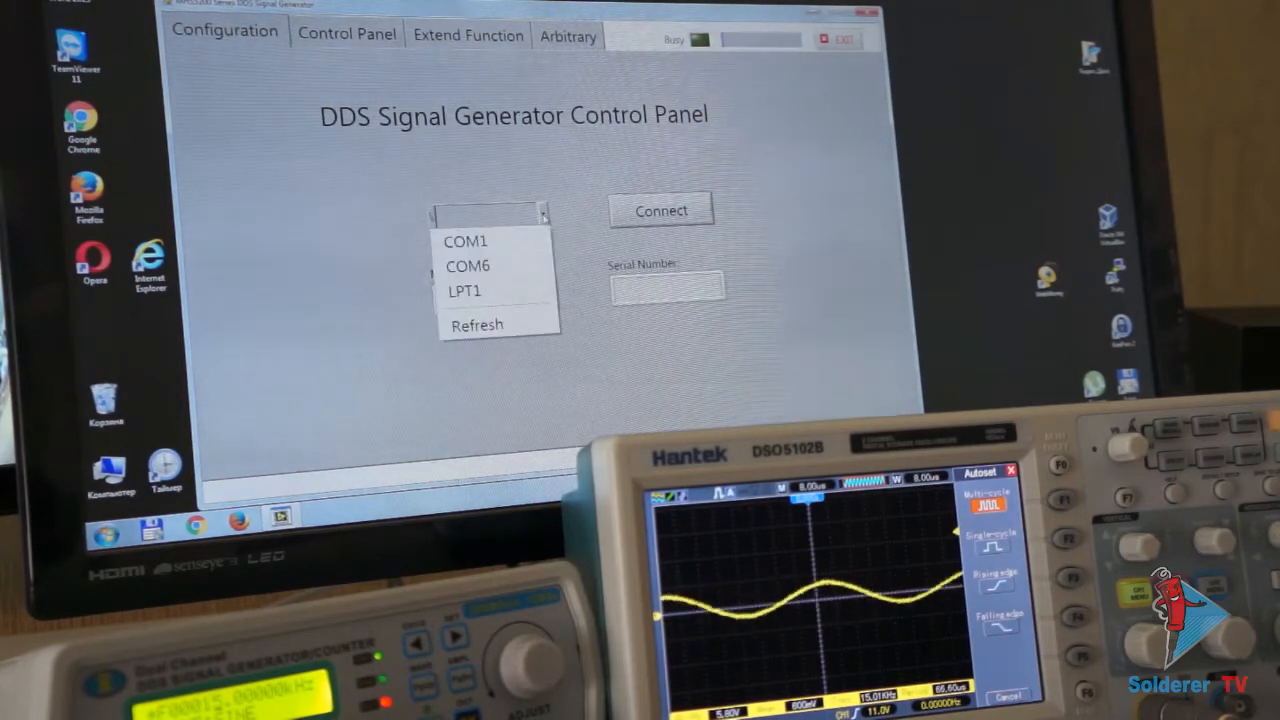
click(467, 265)
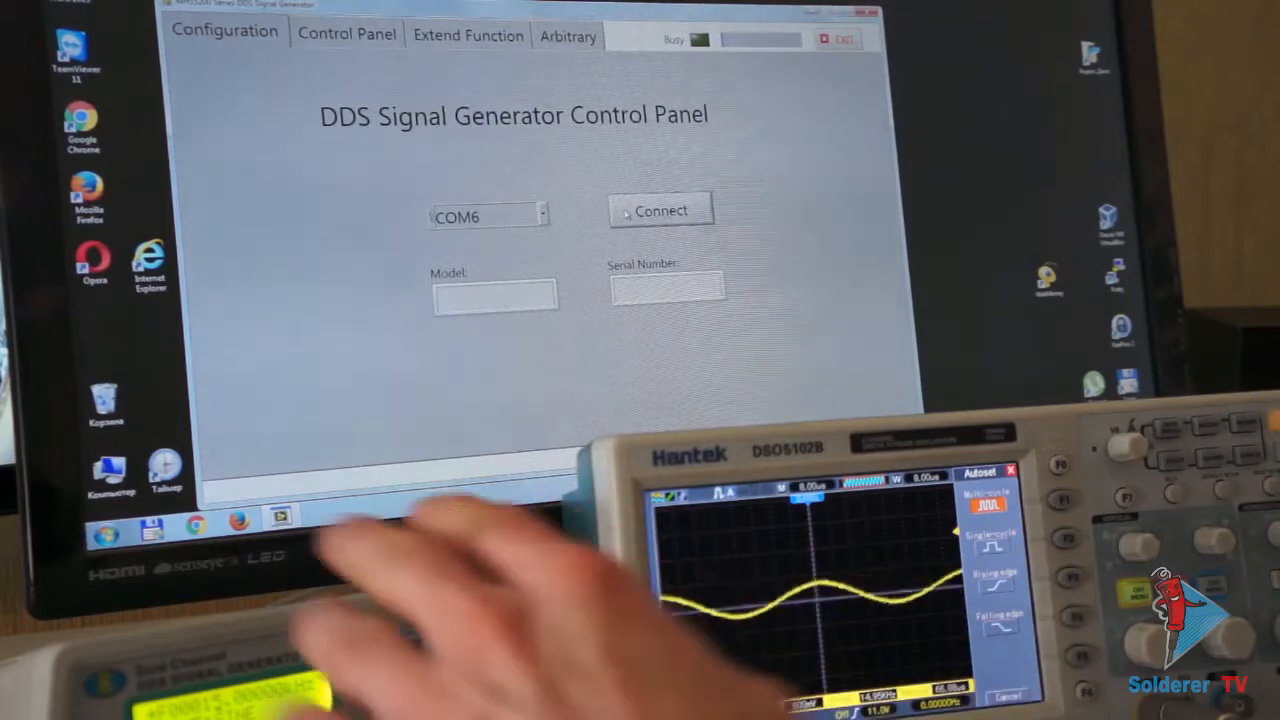
click(660, 210)
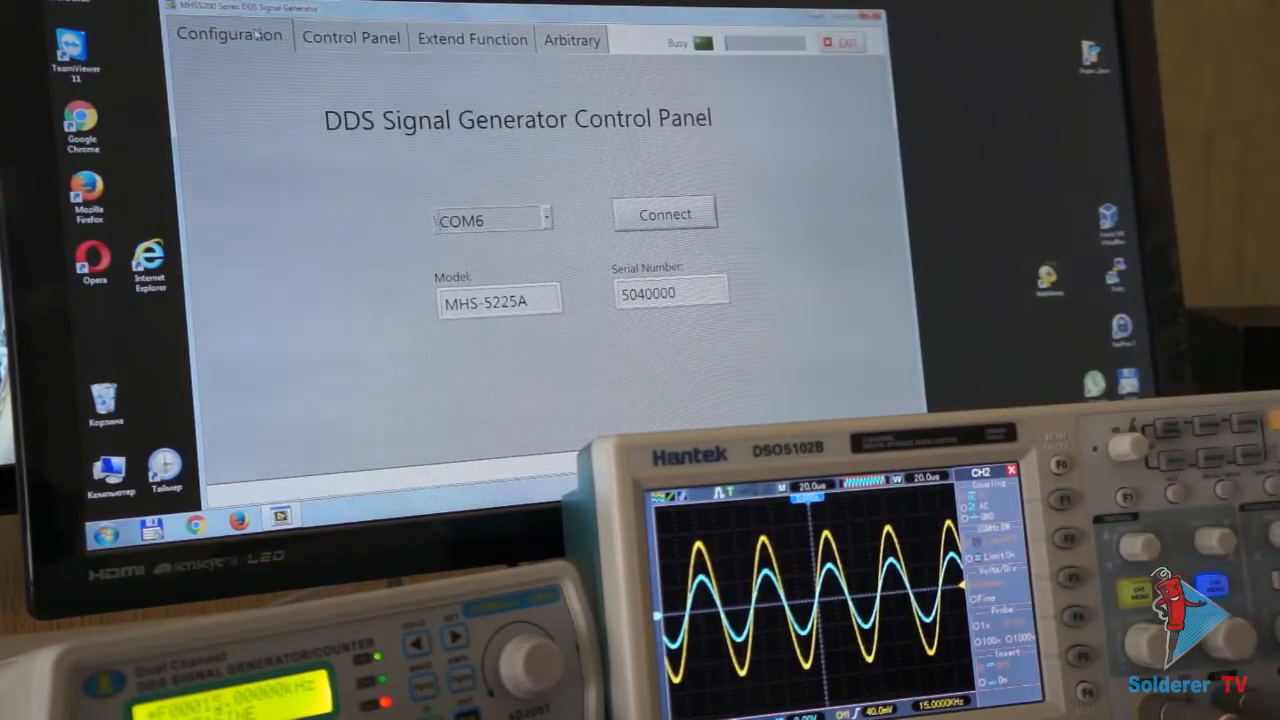
click(349, 38)
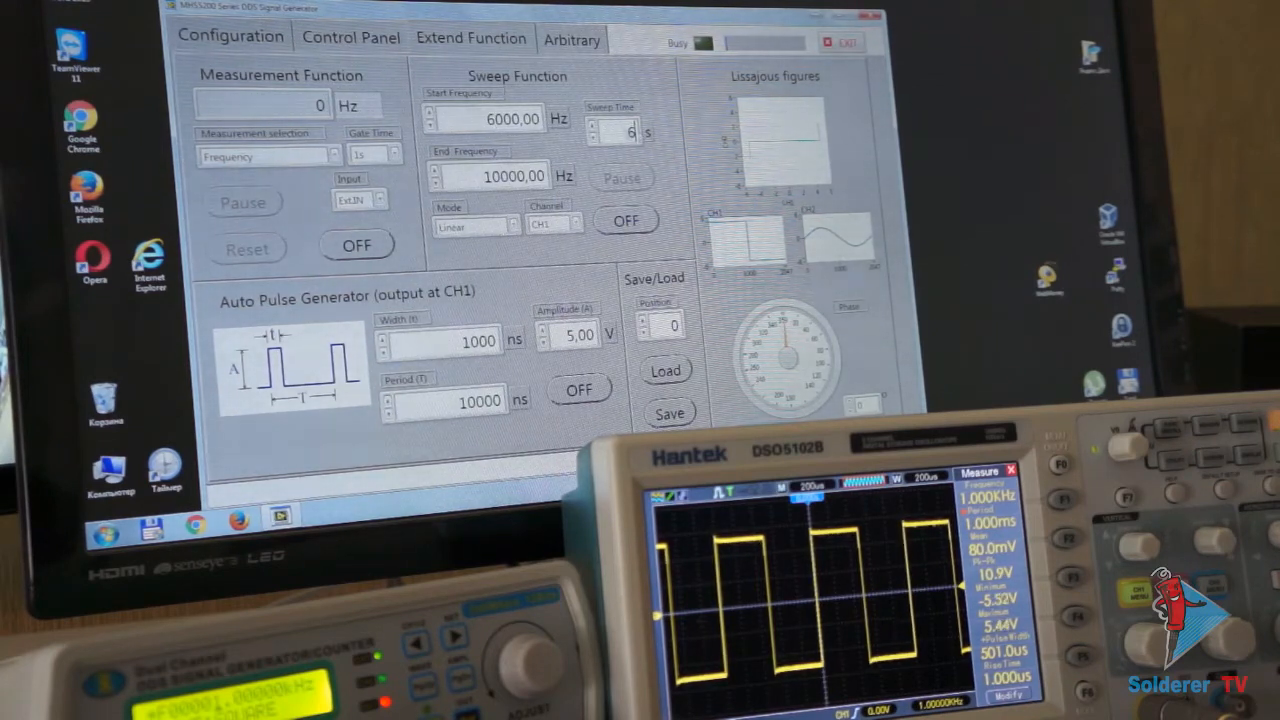
Step: Turn on the 6000–10000 Hz sweep, then review the Control Panel channel outputs
click(624, 220)
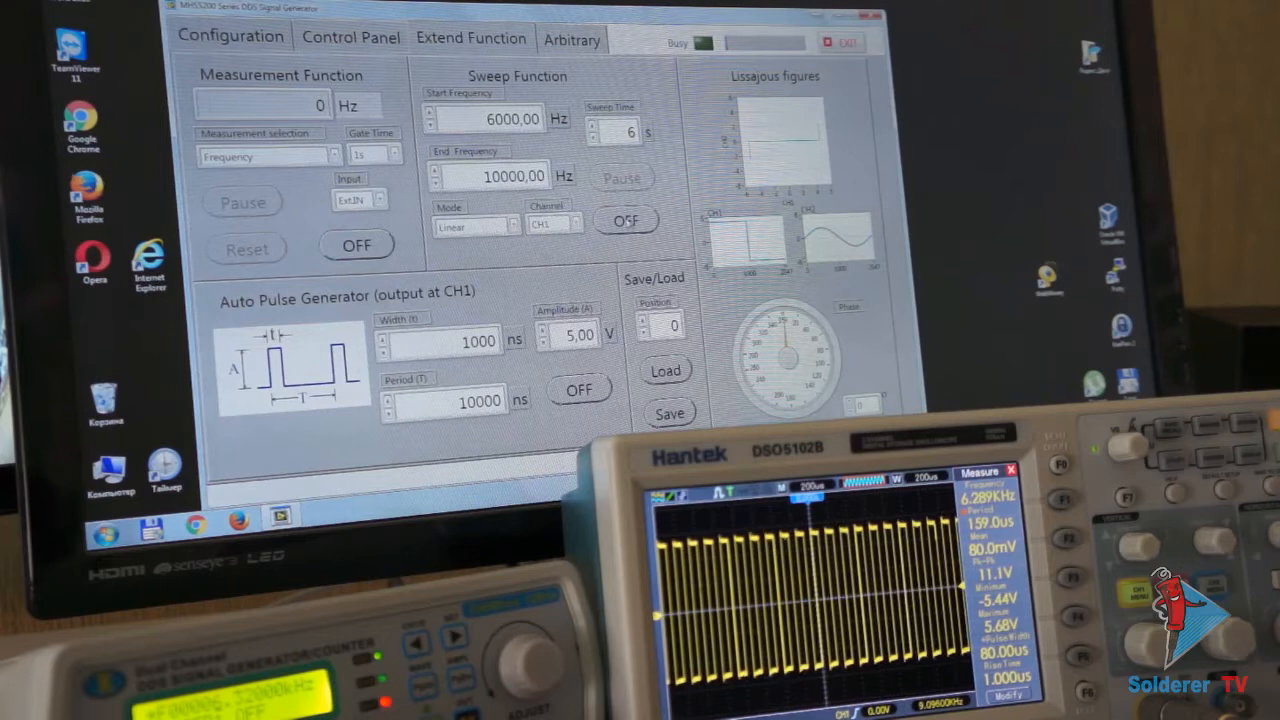
click(349, 37)
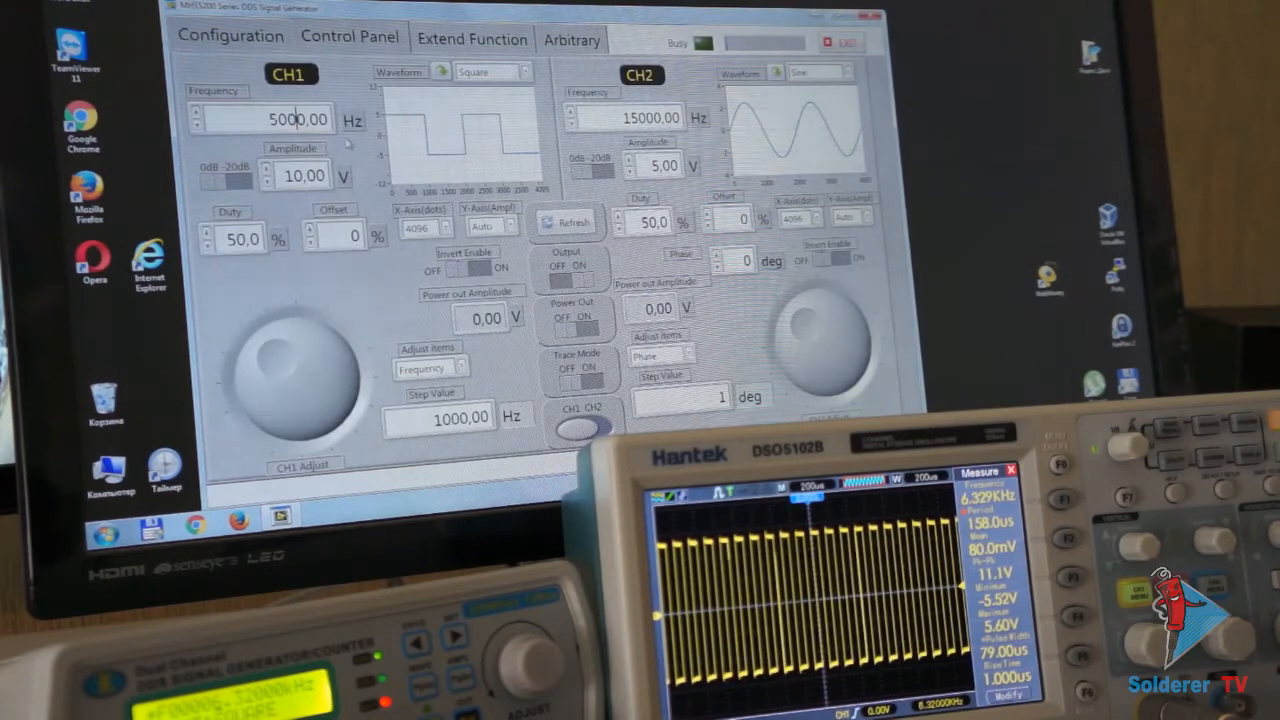
click(471, 38)
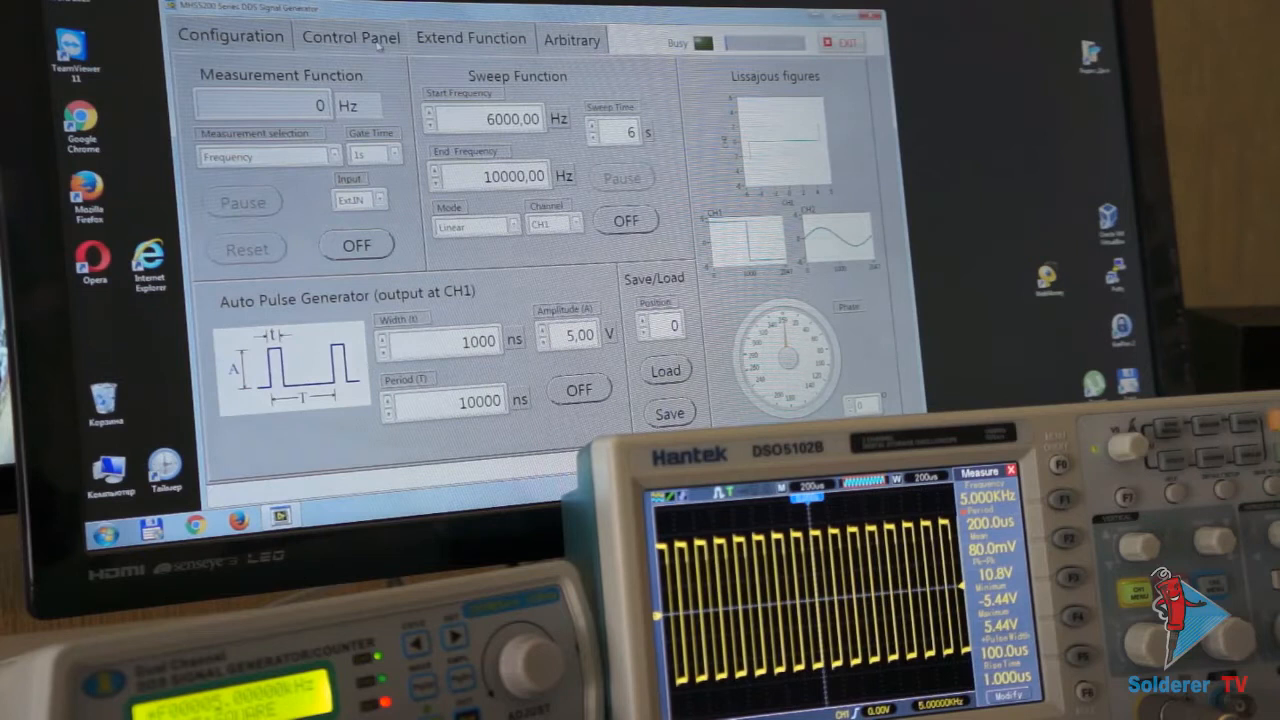
click(349, 37)
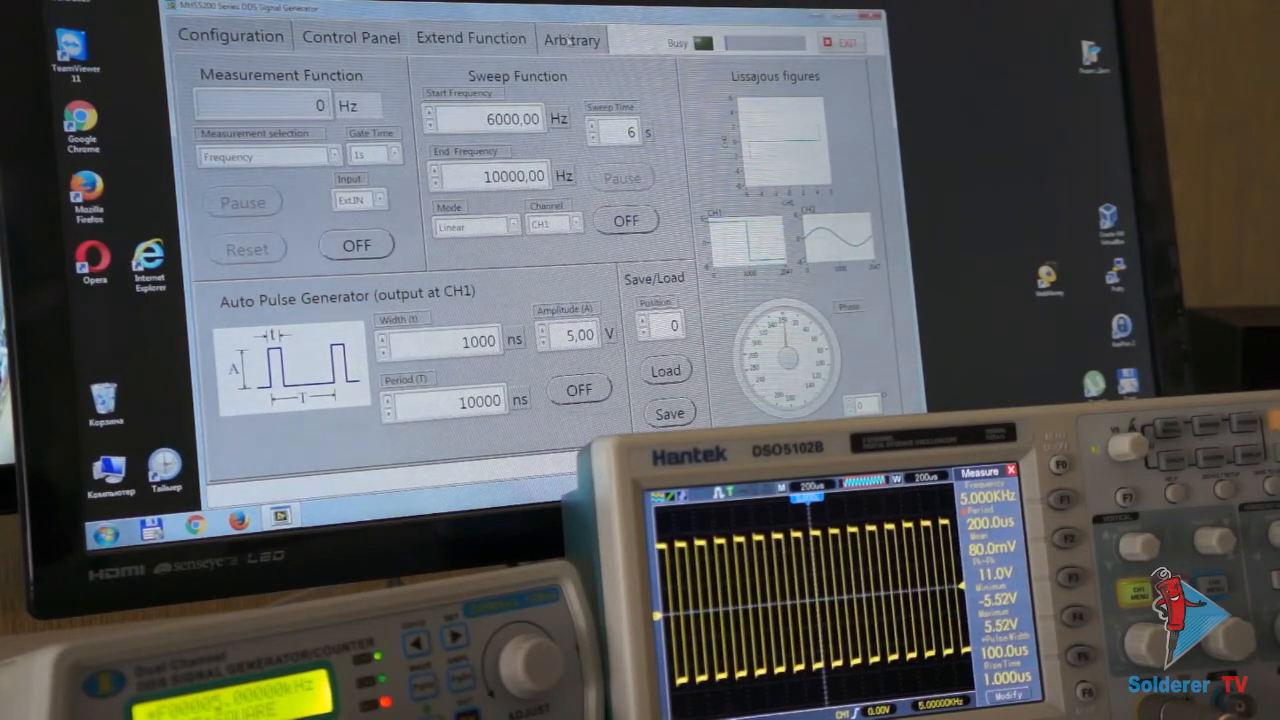
click(574, 38)
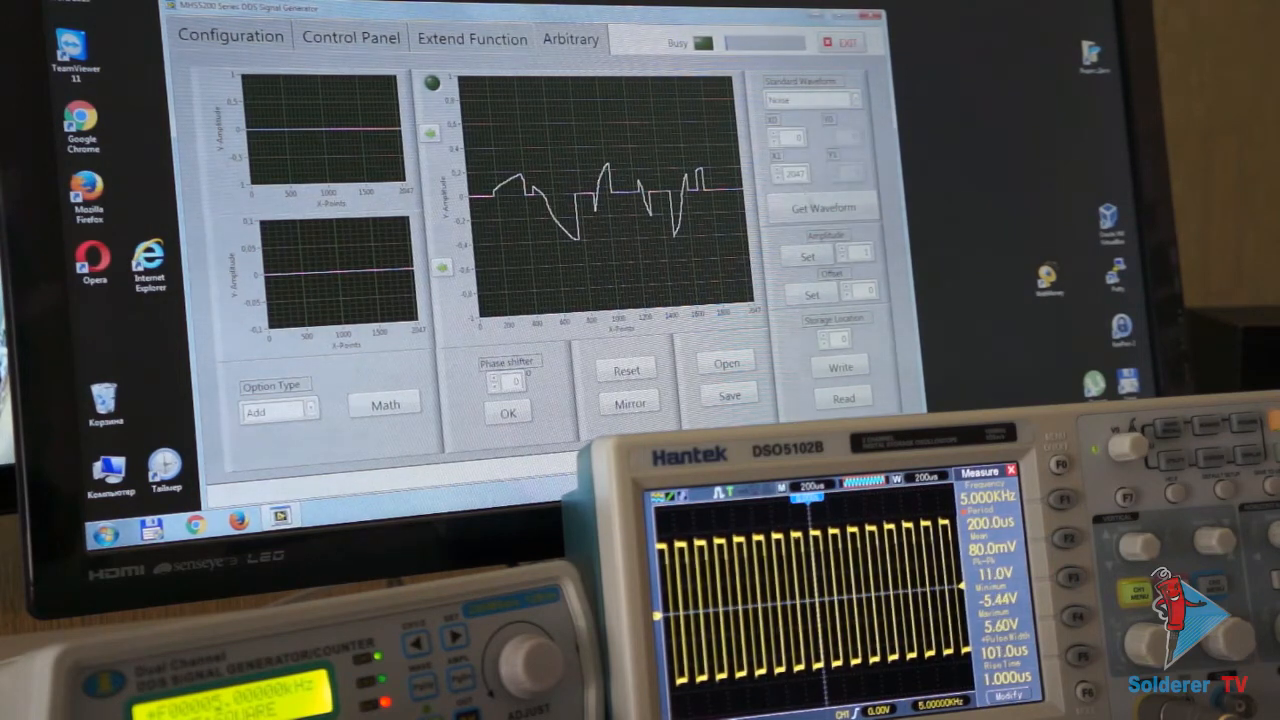
Step: Choose Exp.Rise under Standard Waveform and load it into the arbitrary editor
click(813, 100)
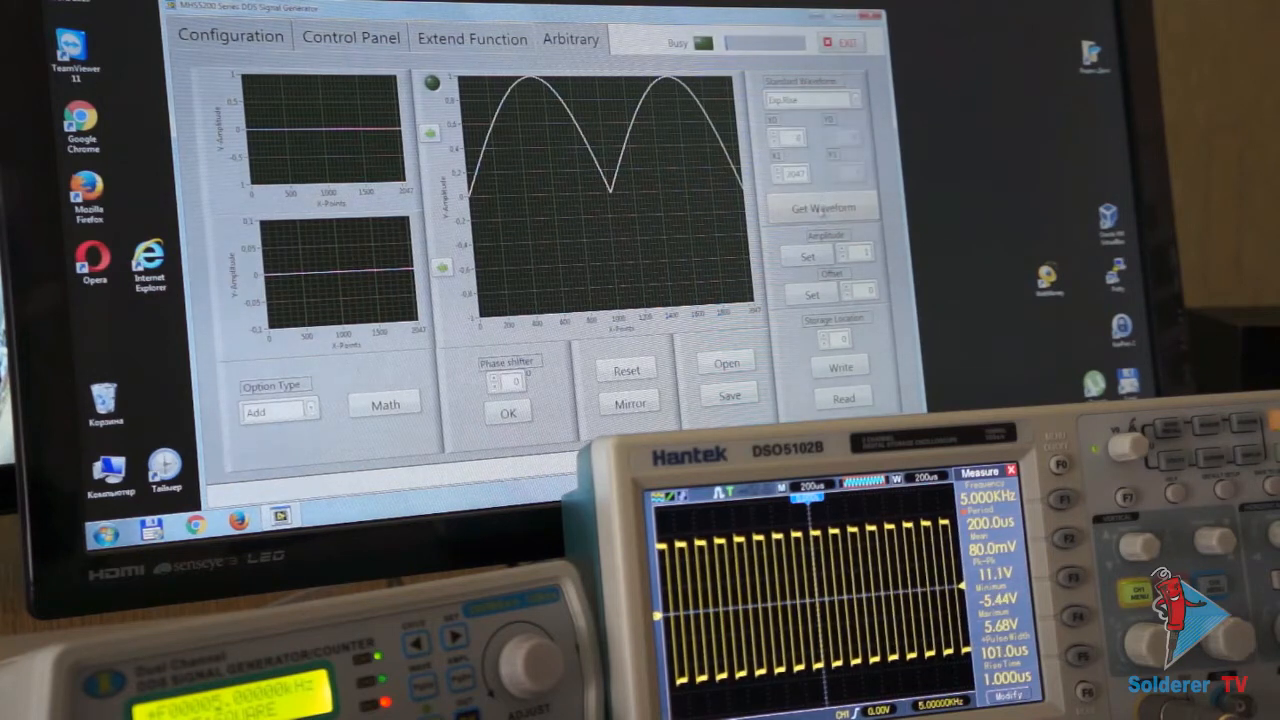
click(855, 98)
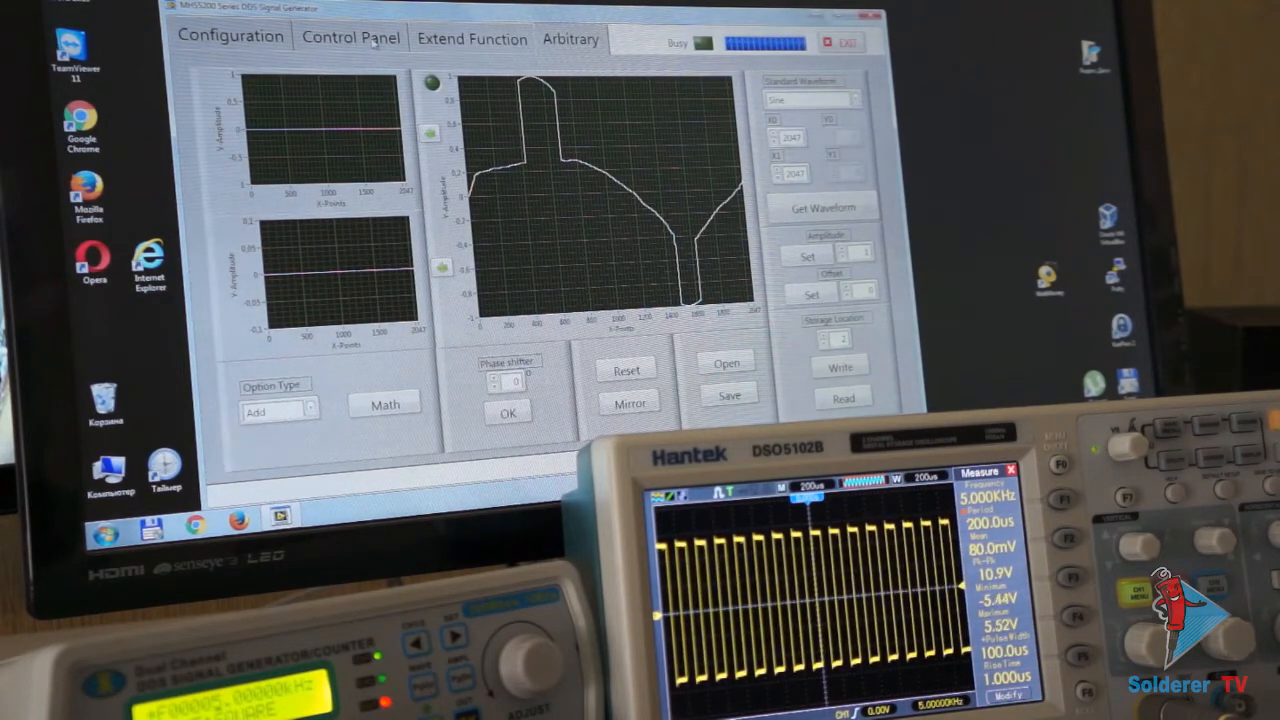
Step: Set the CH1 waveform to Arb02 on the Control Panel
click(350, 37)
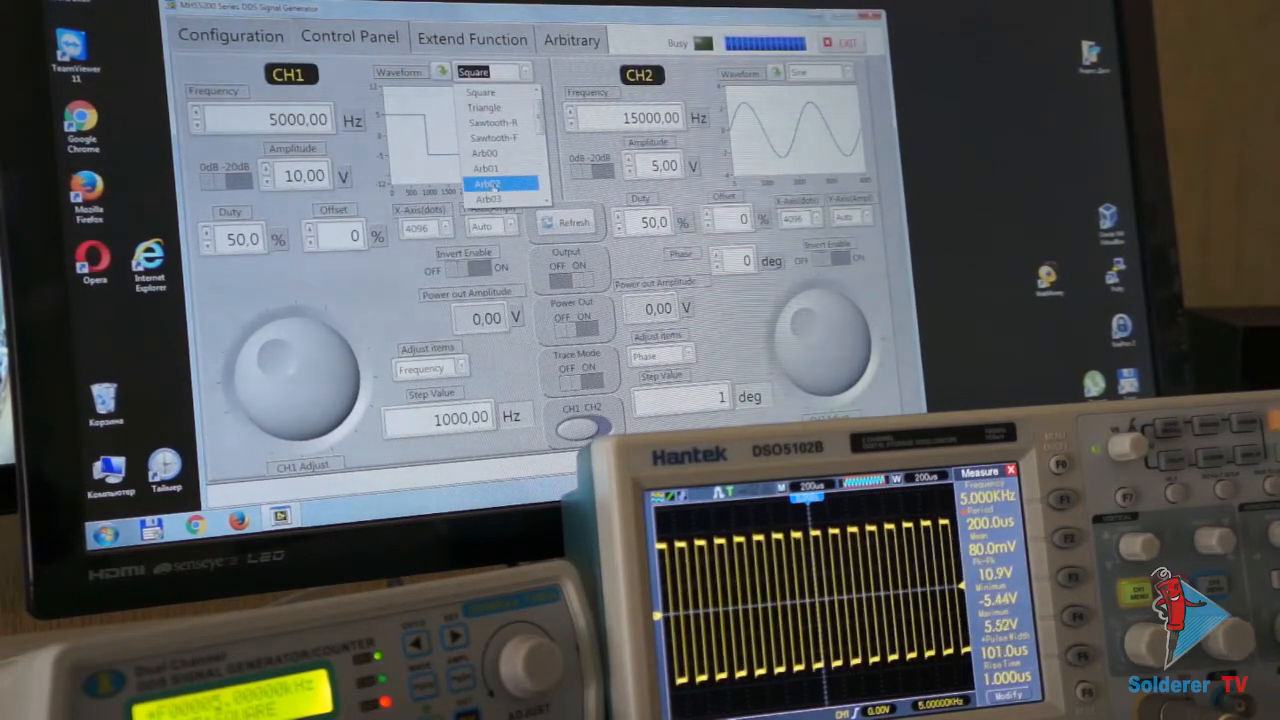
click(501, 184)
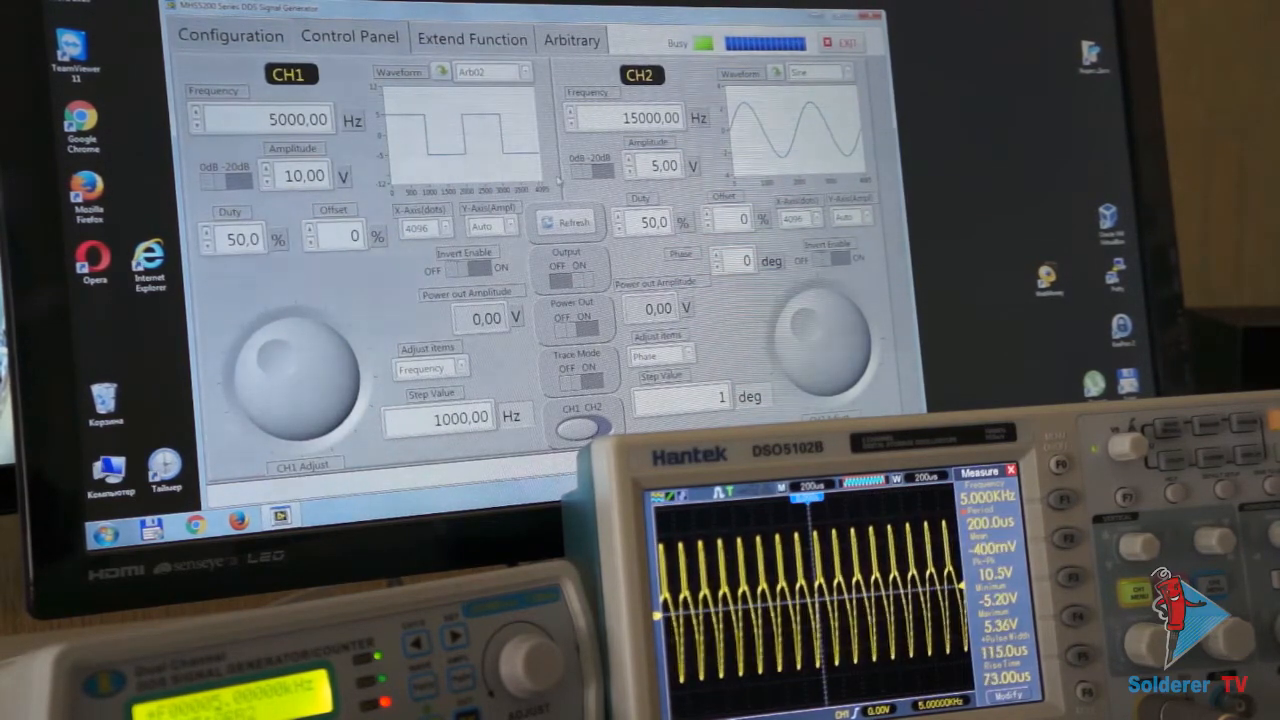